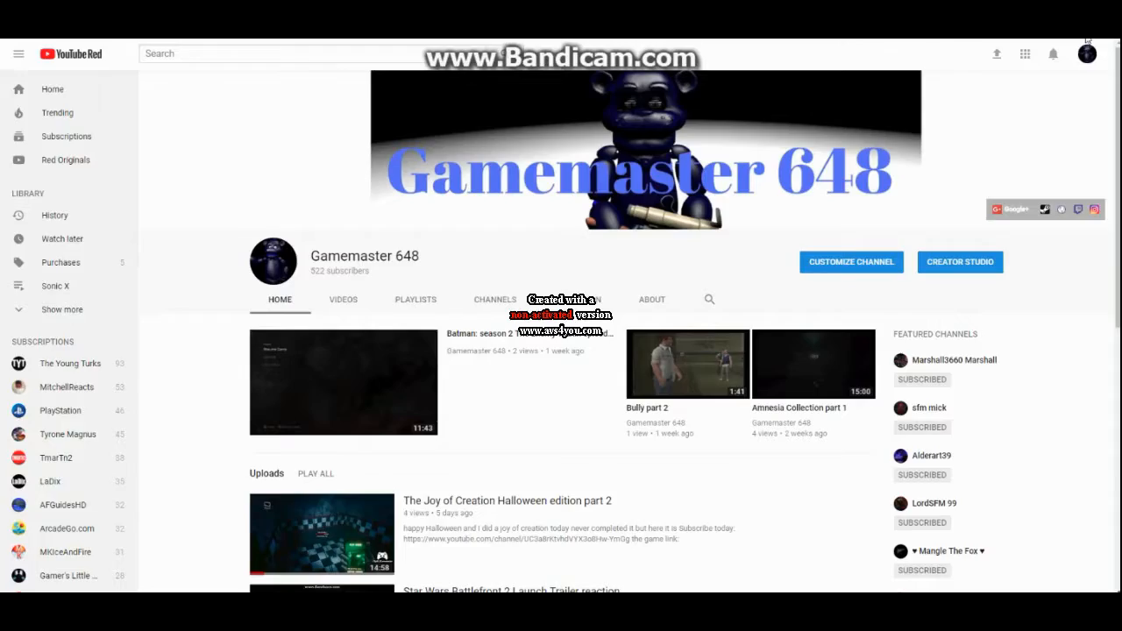
mouse_move(1053, 53)
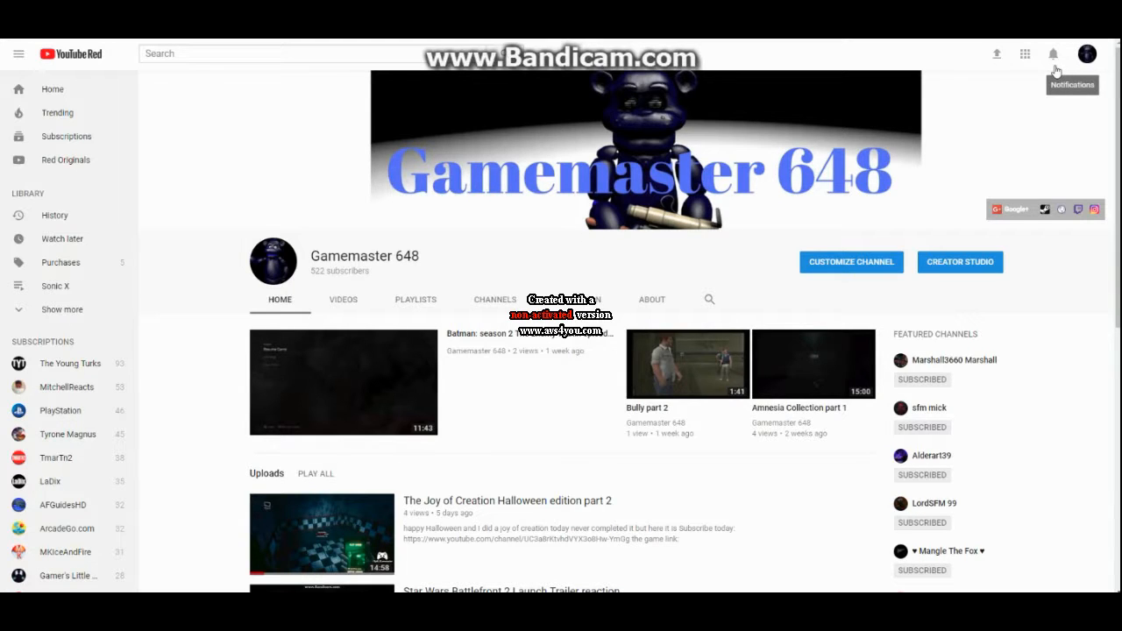
mouse_move(932, 178)
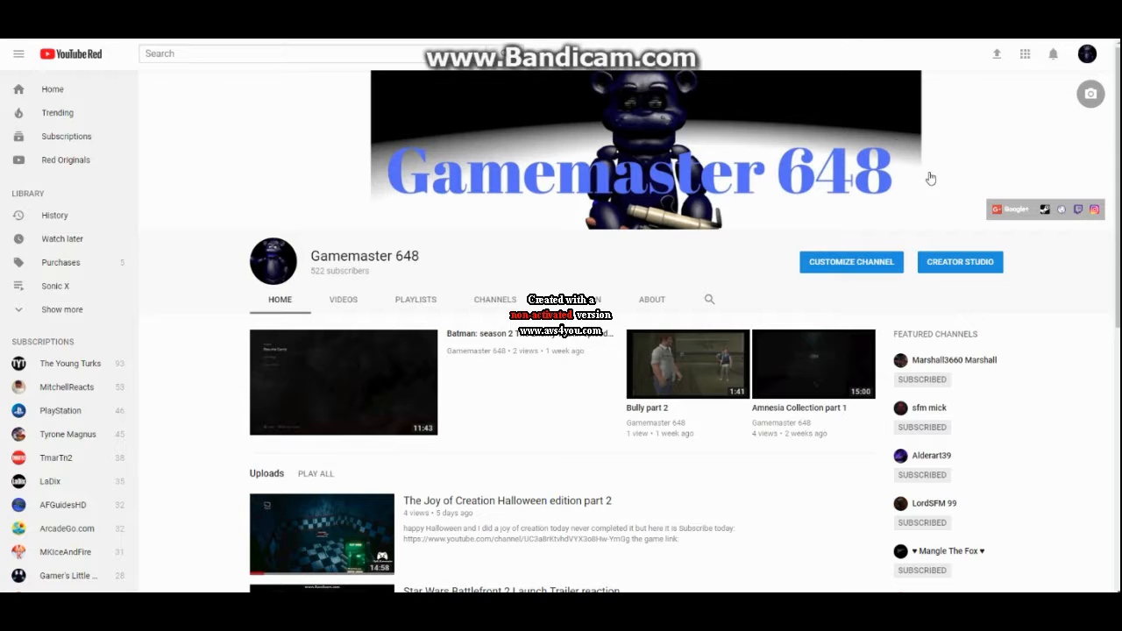
mouse_move(535, 340)
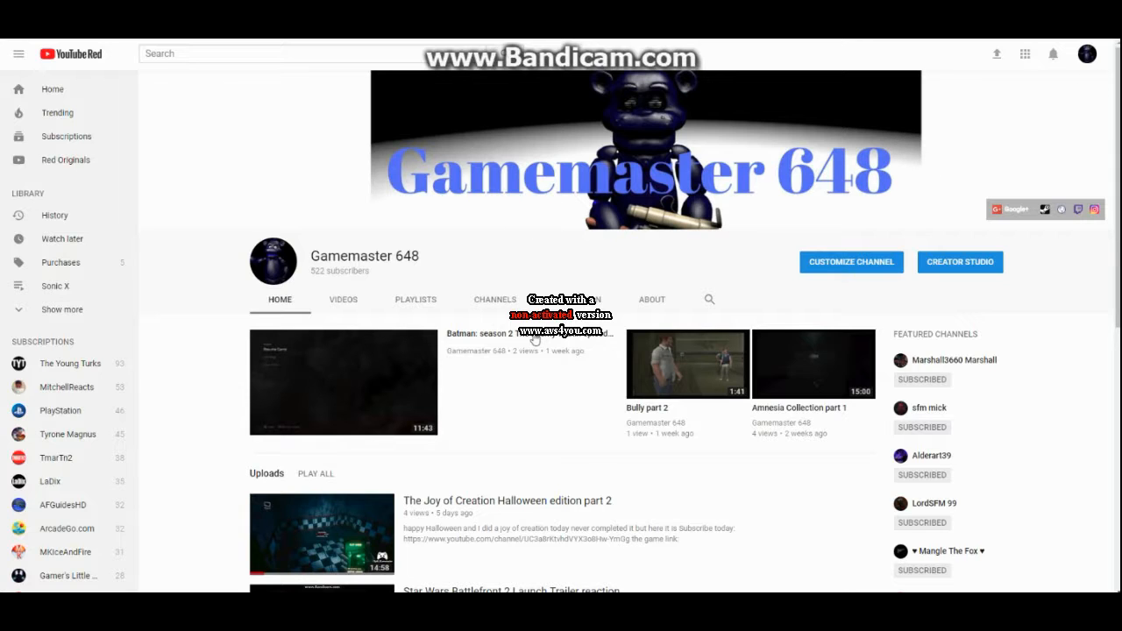
Enter 'tell' in the YouTube search bar and pick the 'telltale games' suggestion
scroll(down, 3)
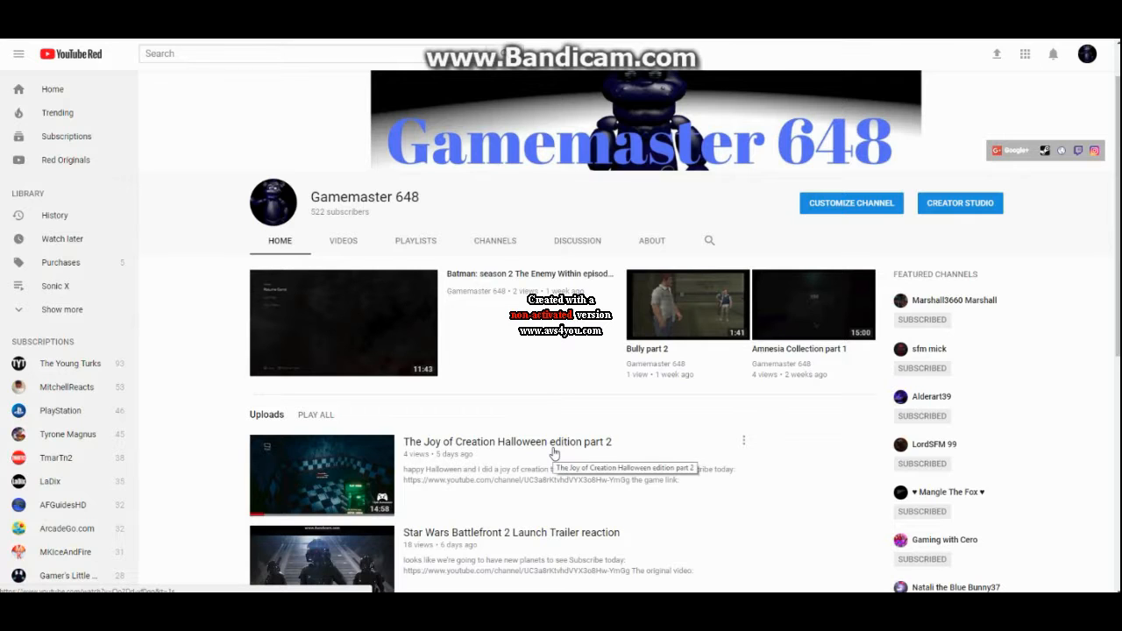
mouse_move(528, 416)
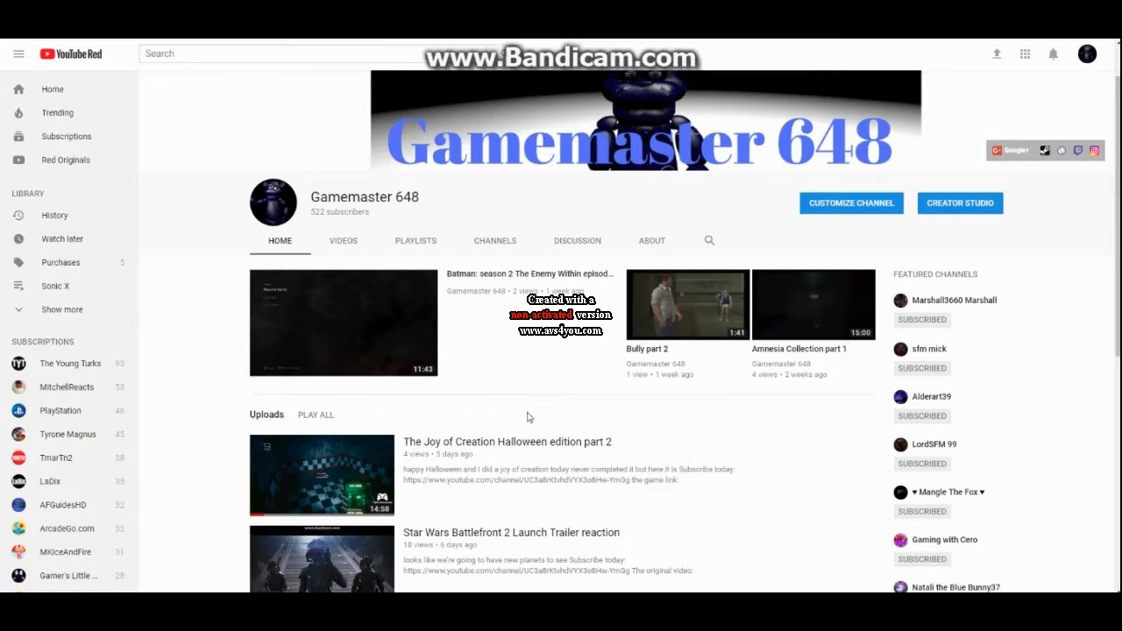
mouse_move(549, 421)
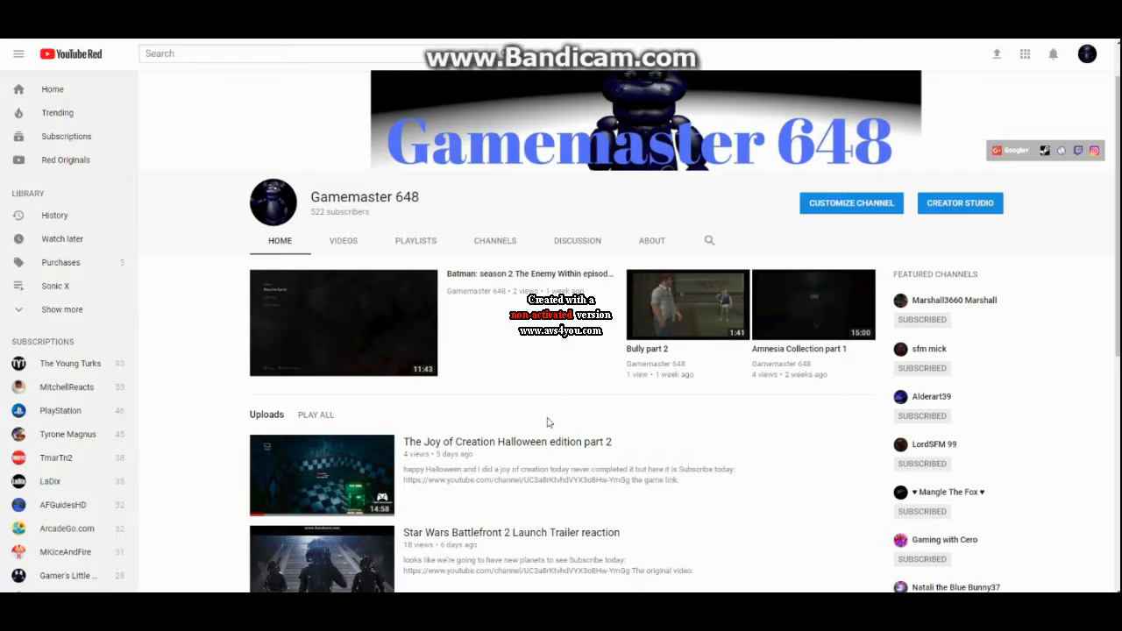
mouse_move(440, 409)
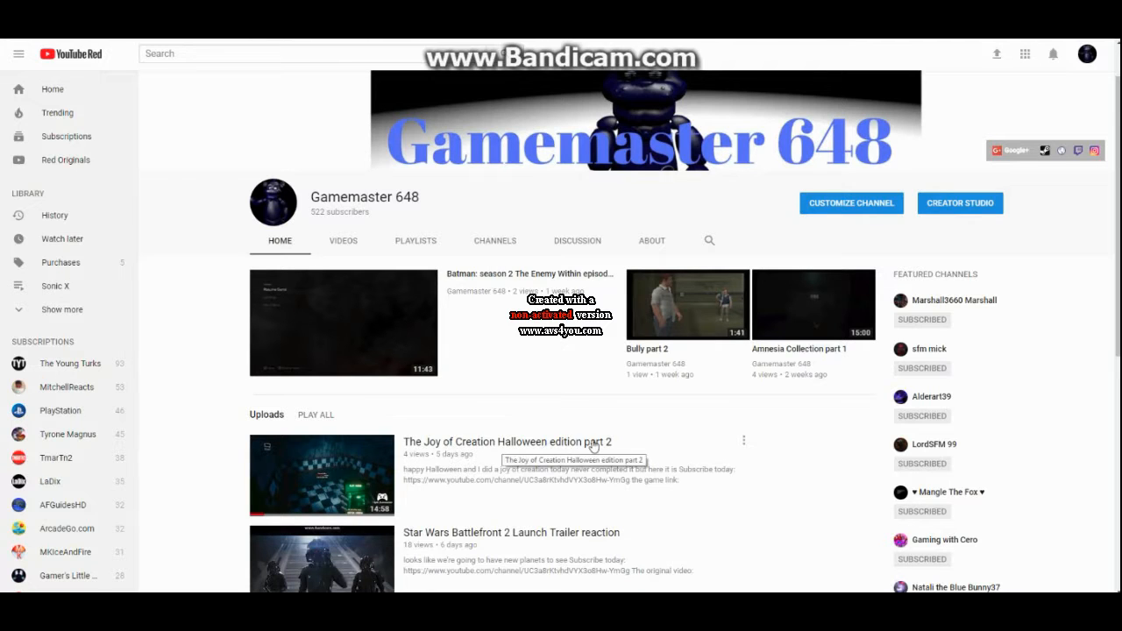
mouse_move(601, 445)
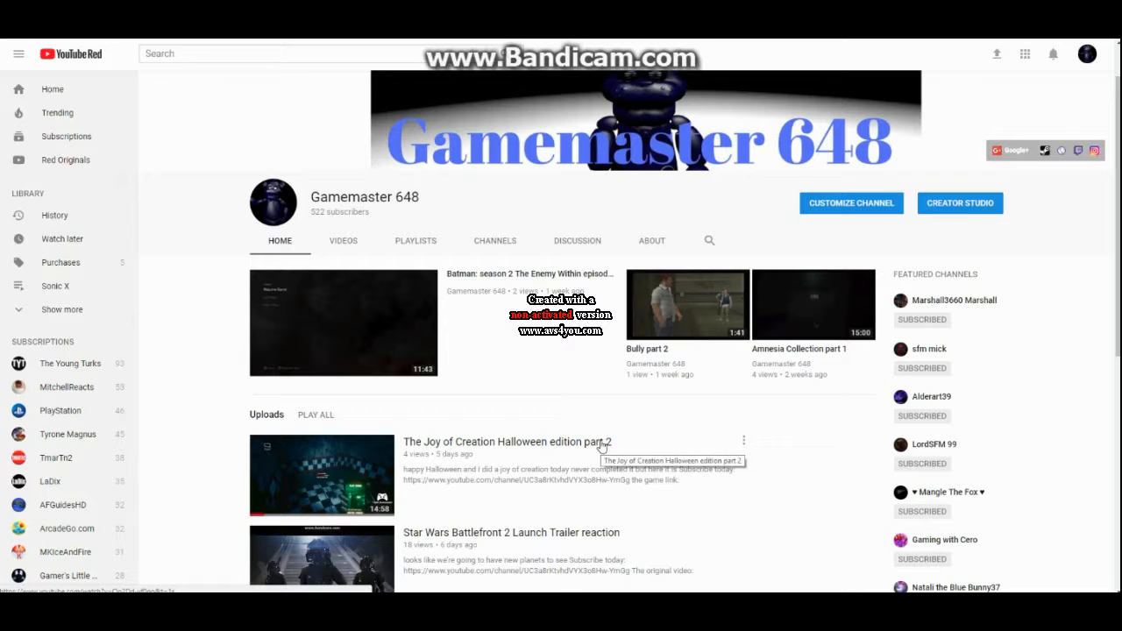
mouse_move(577, 442)
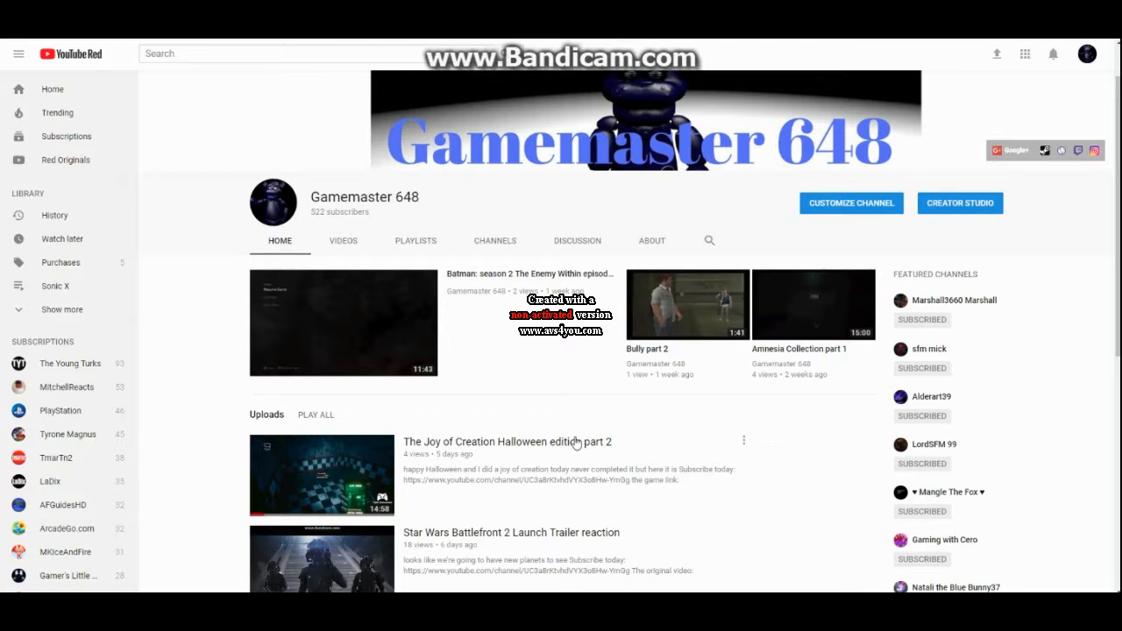
mouse_move(543, 419)
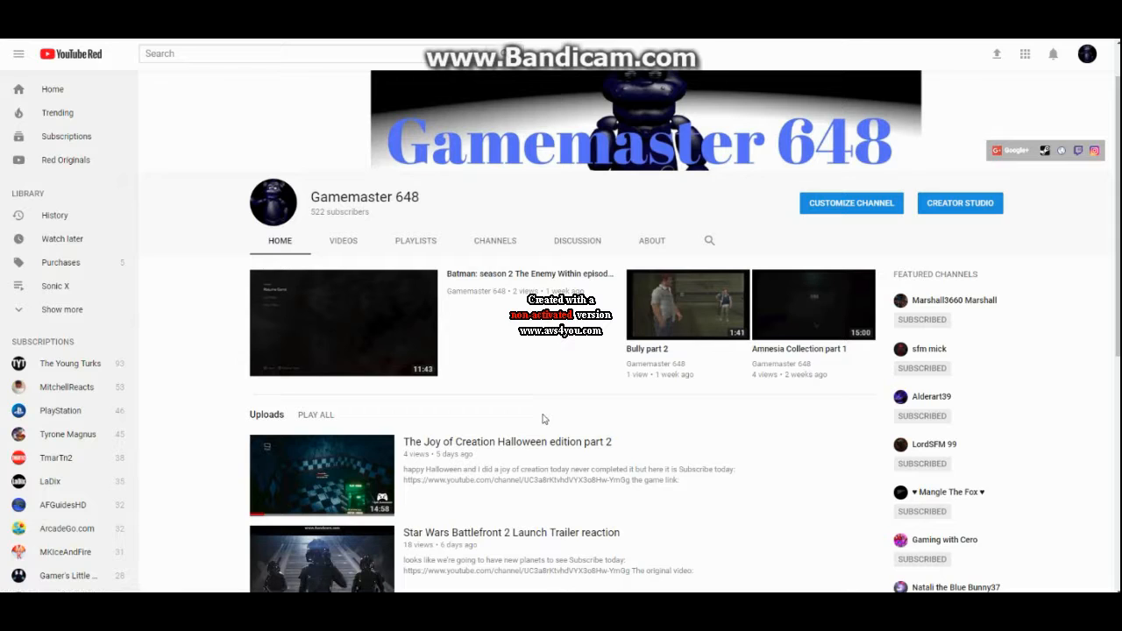
mouse_move(604, 399)
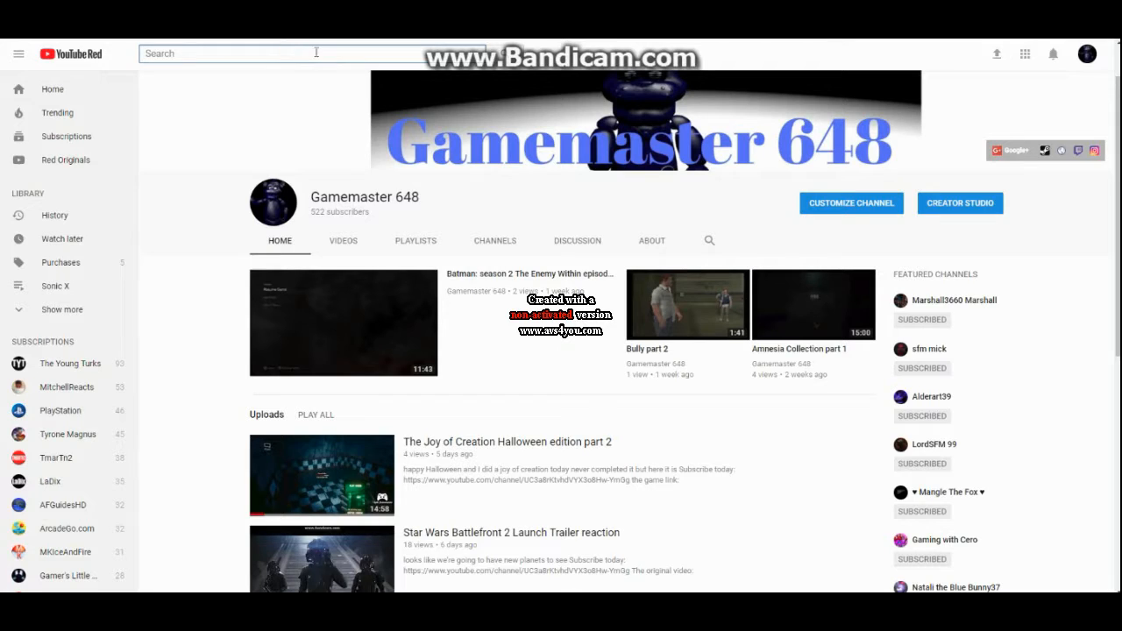
text(te)
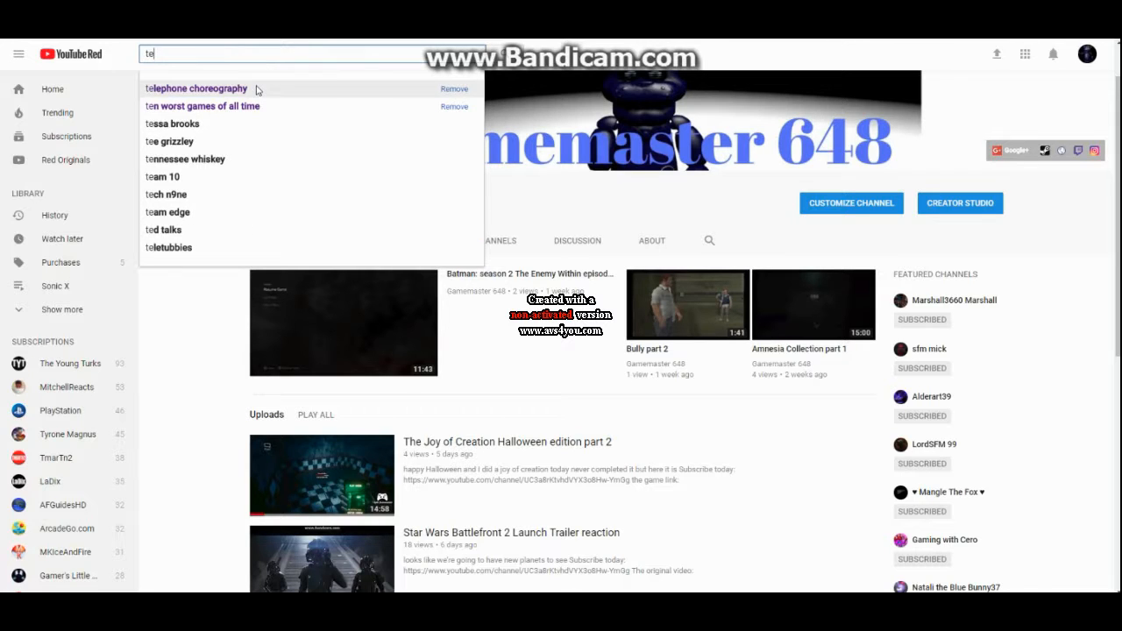
text(ll)
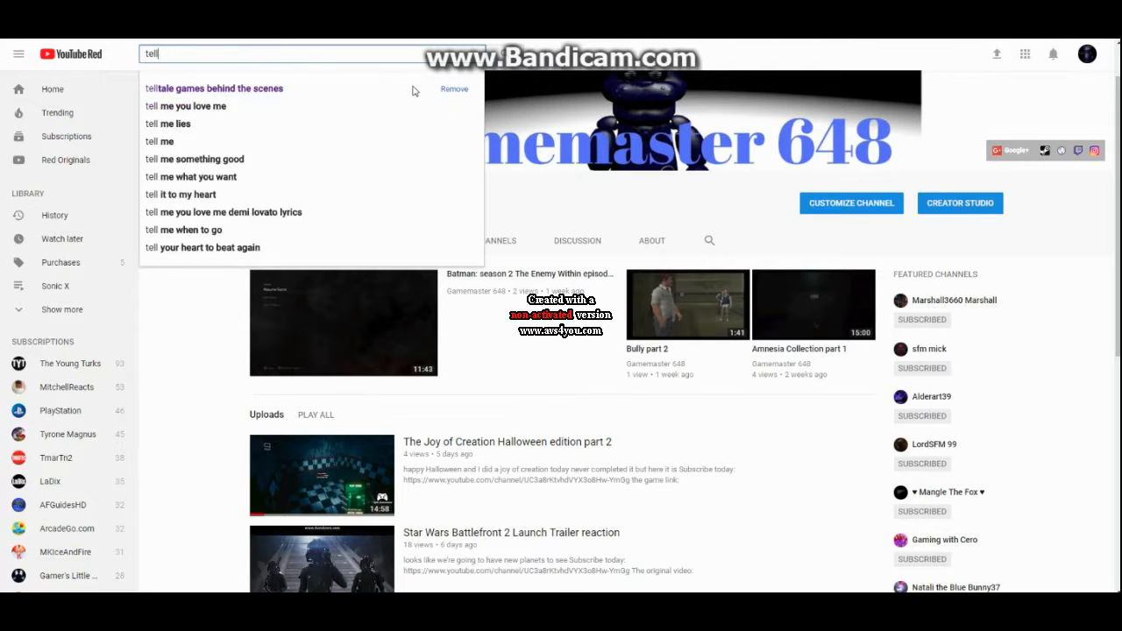
mouse_move(358, 98)
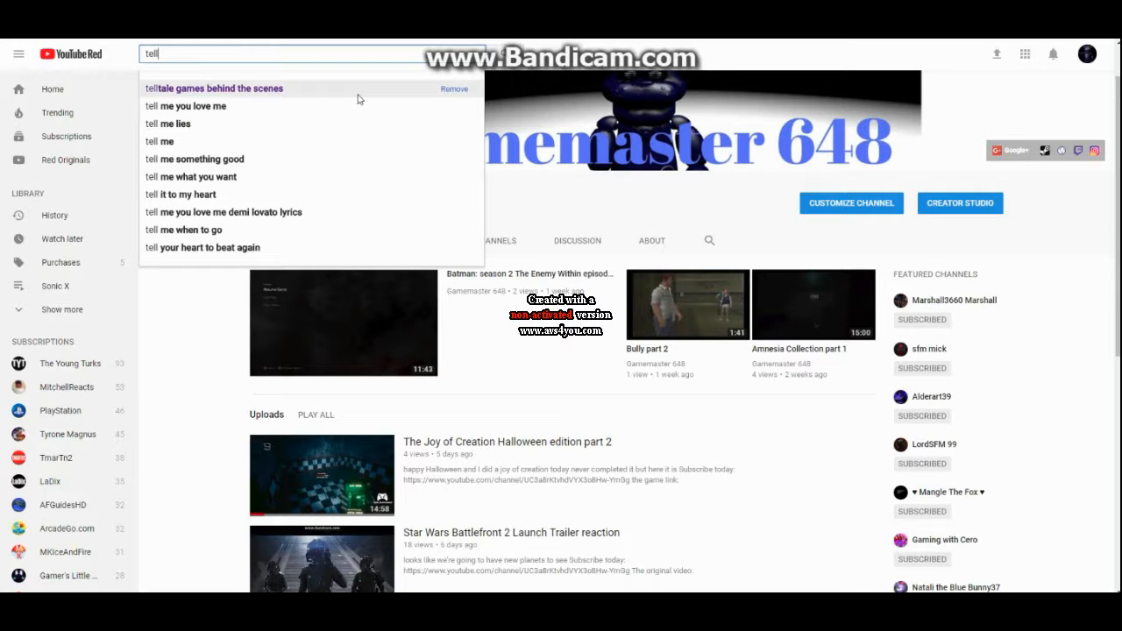
click(219, 87)
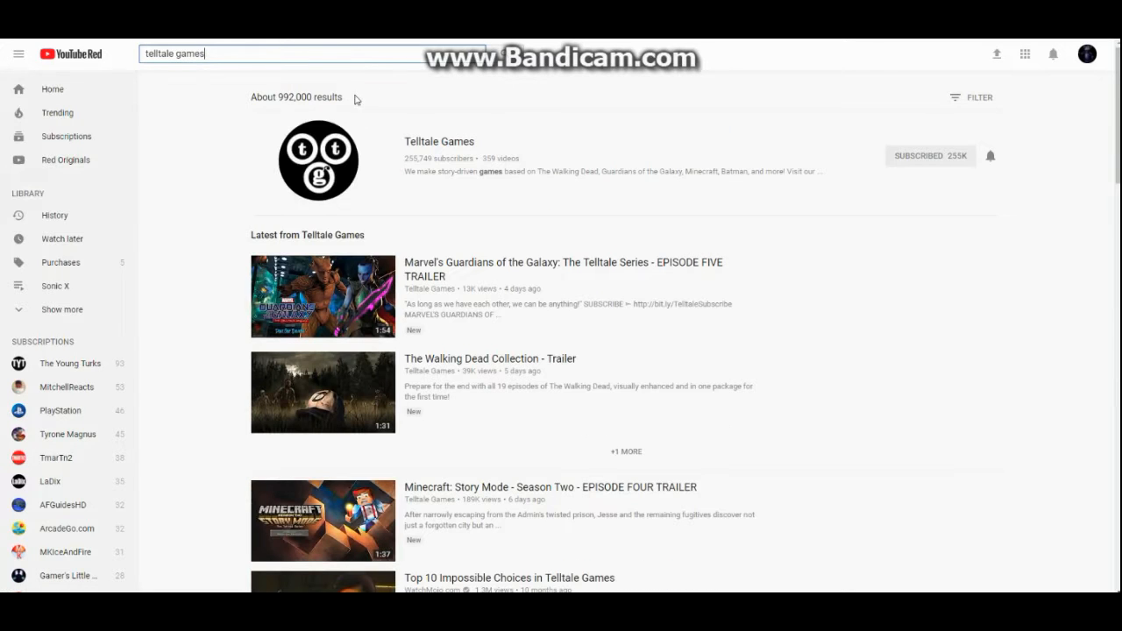
mouse_move(435, 493)
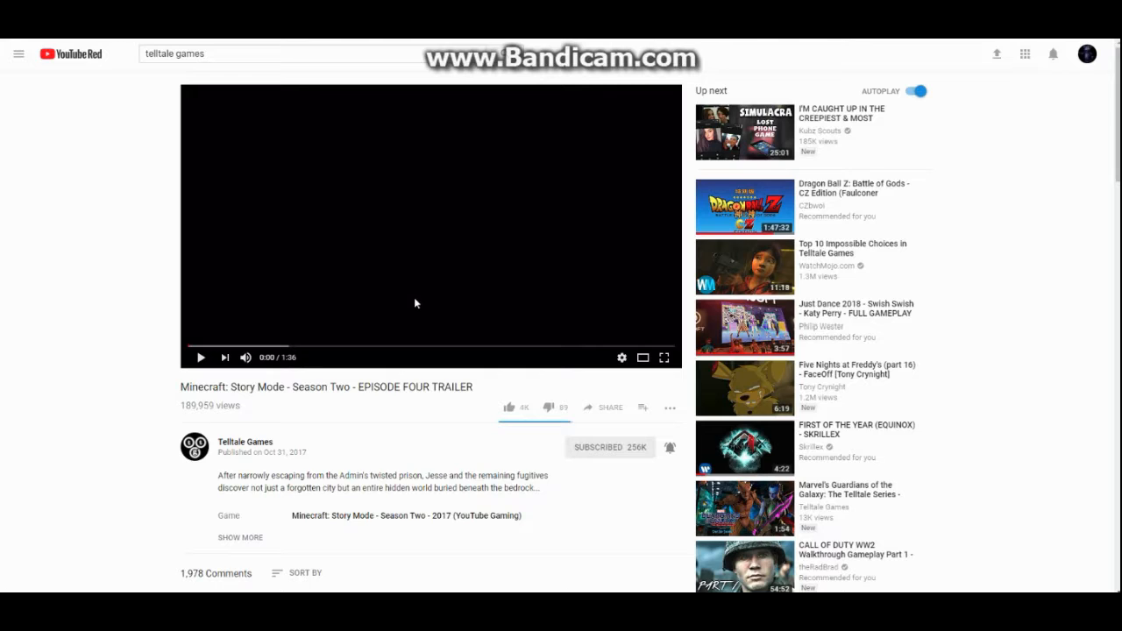
mouse_move(390, 300)
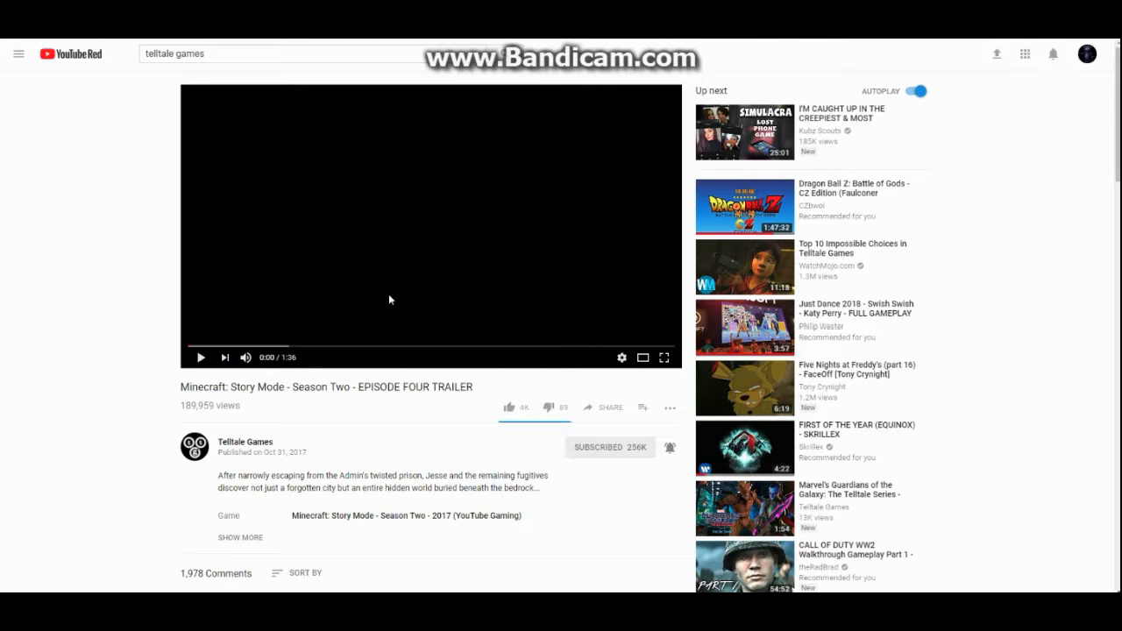
mouse_move(246, 112)
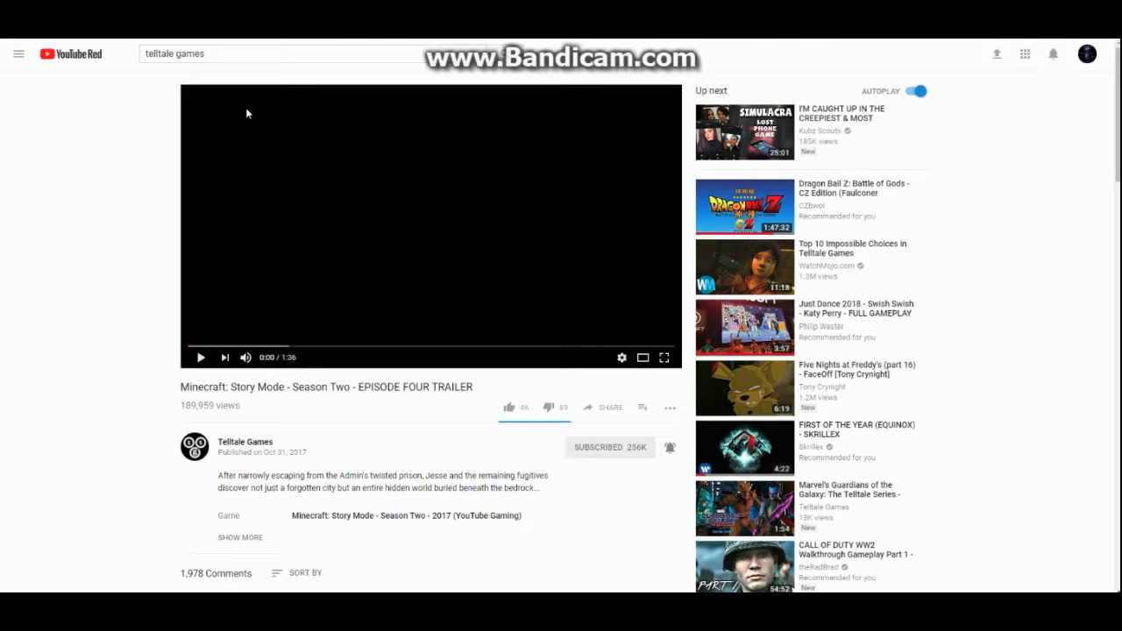
mouse_move(319, 144)
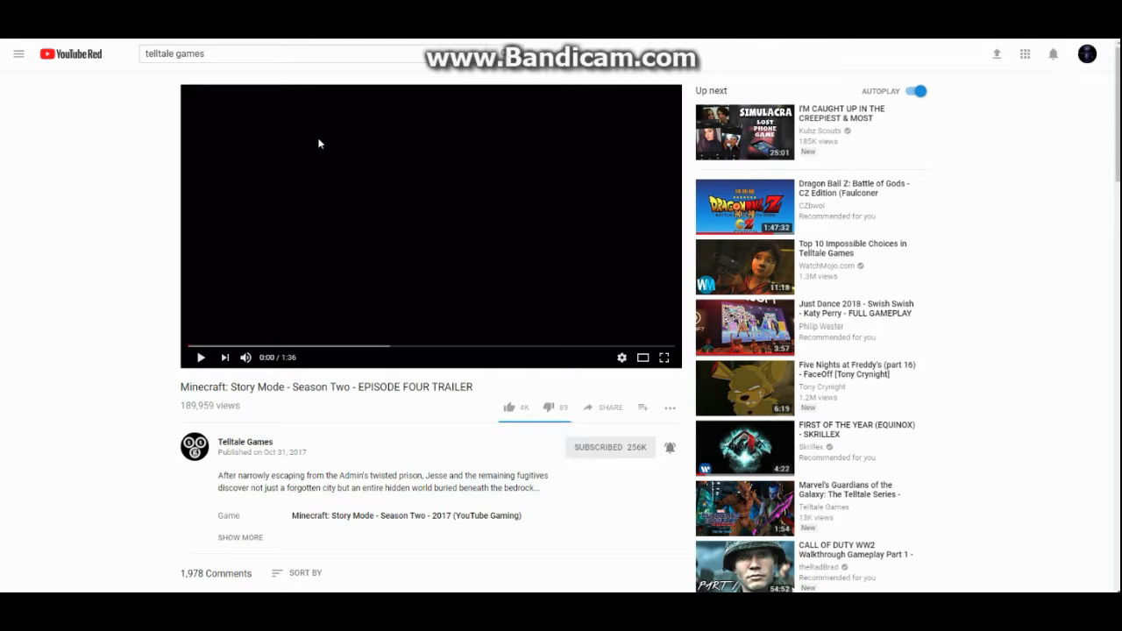